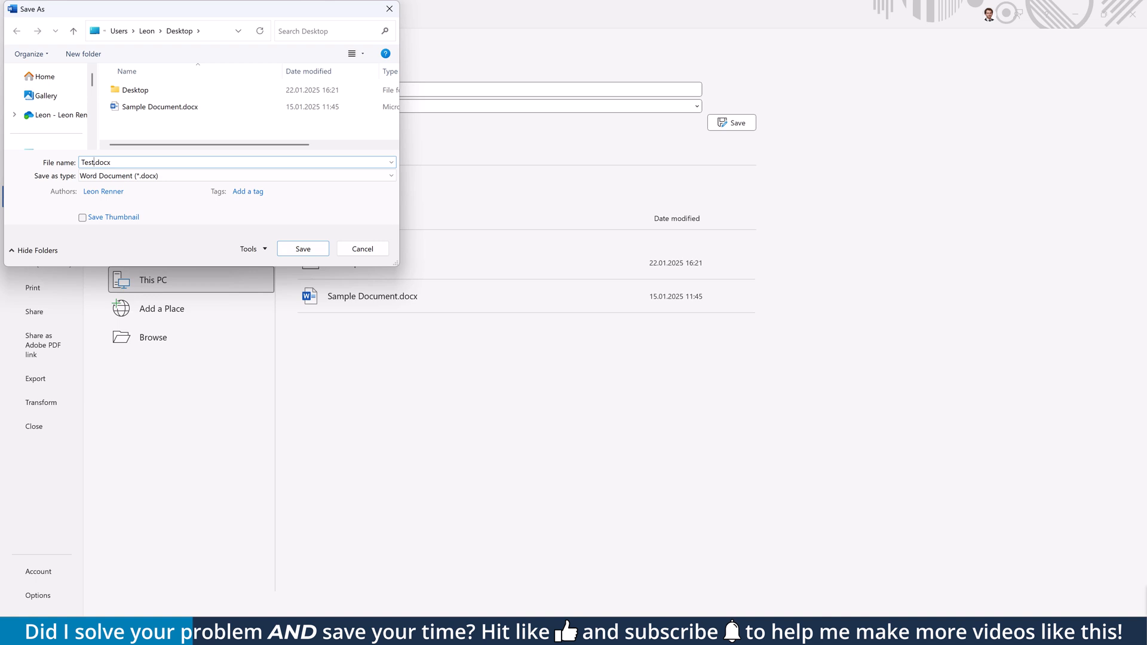
Save the document to the Desktop as Test1 in PDF (*.pdf) format.
{"action": "left_click", "coordinate": [234, 176]}
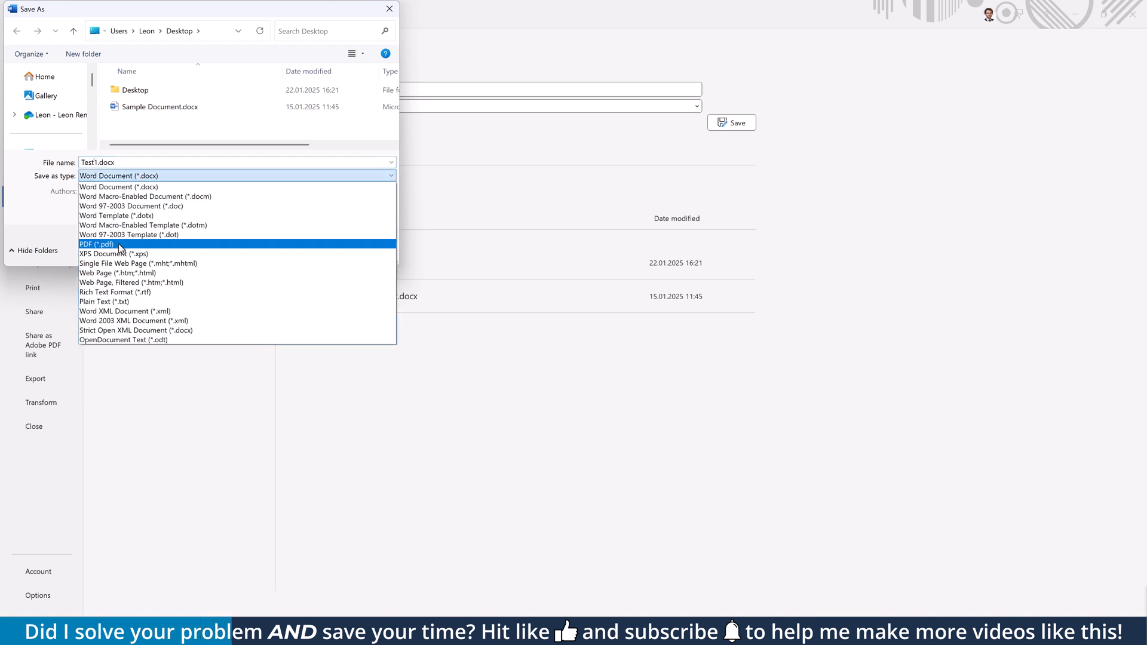
{"action": "left_click", "coordinate": [96, 244]}
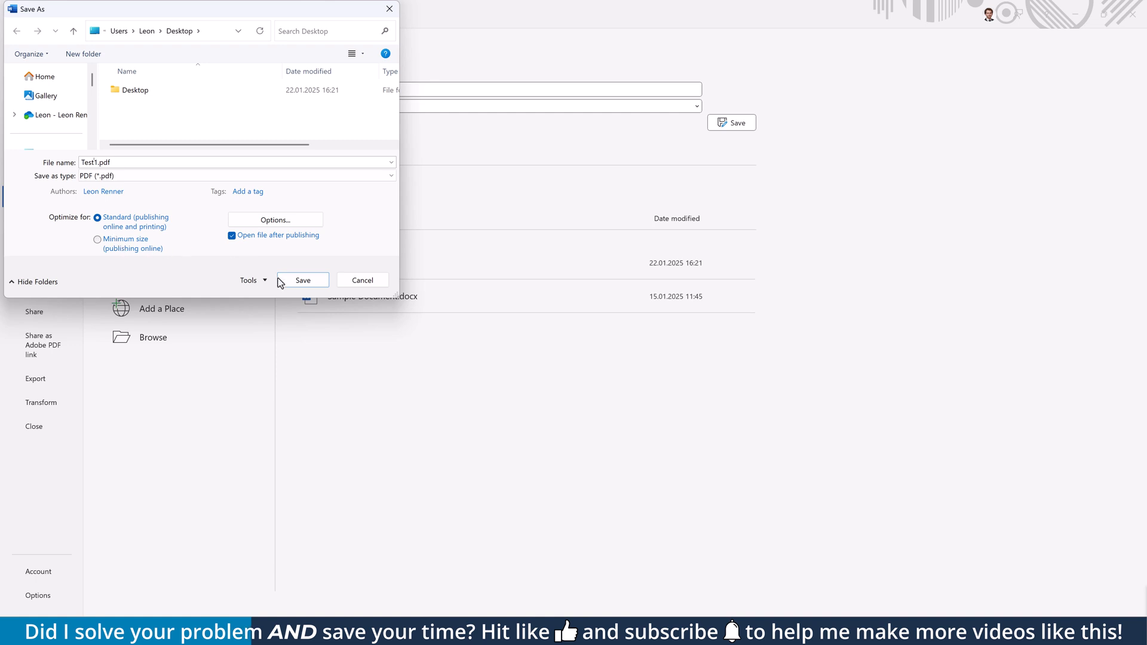
{"action": "left_click", "coordinate": [303, 280]}
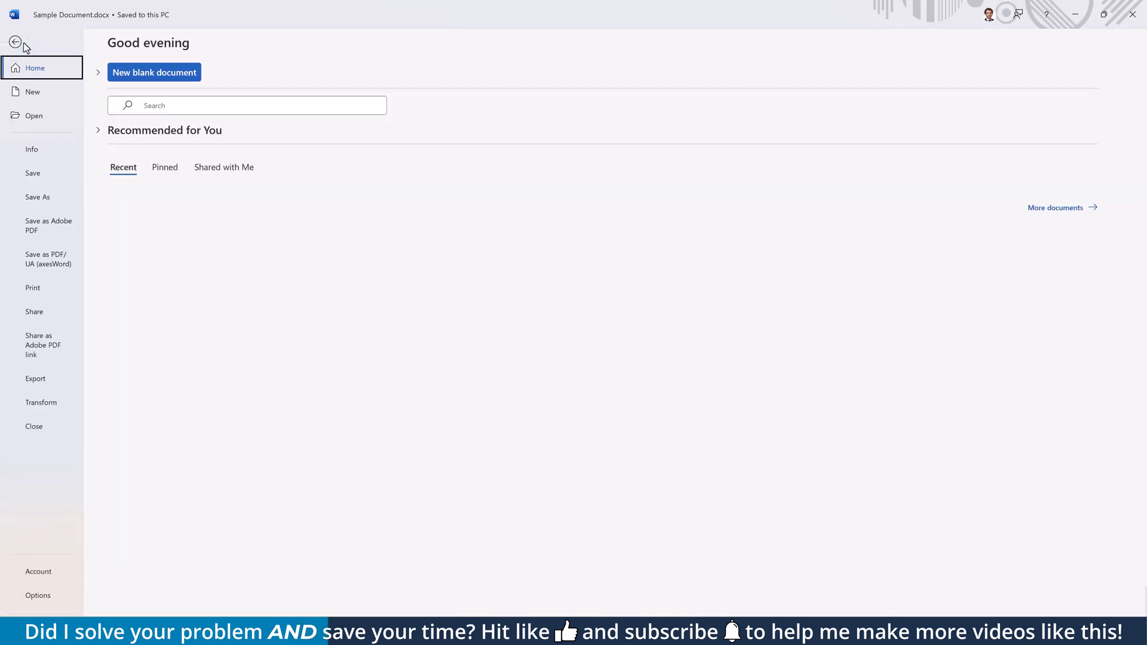
Print the Sample Document using the Microsoft Print to PDF printer.
{"action": "left_click", "coordinate": [32, 288]}
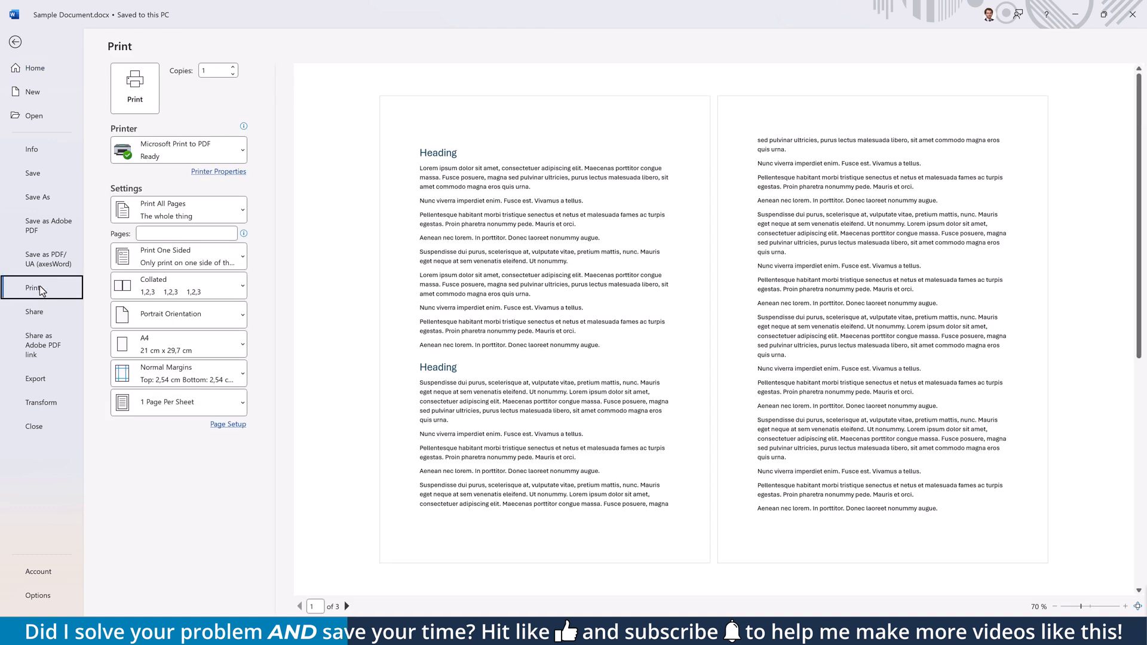
{"action": "left_click", "coordinate": [178, 149]}
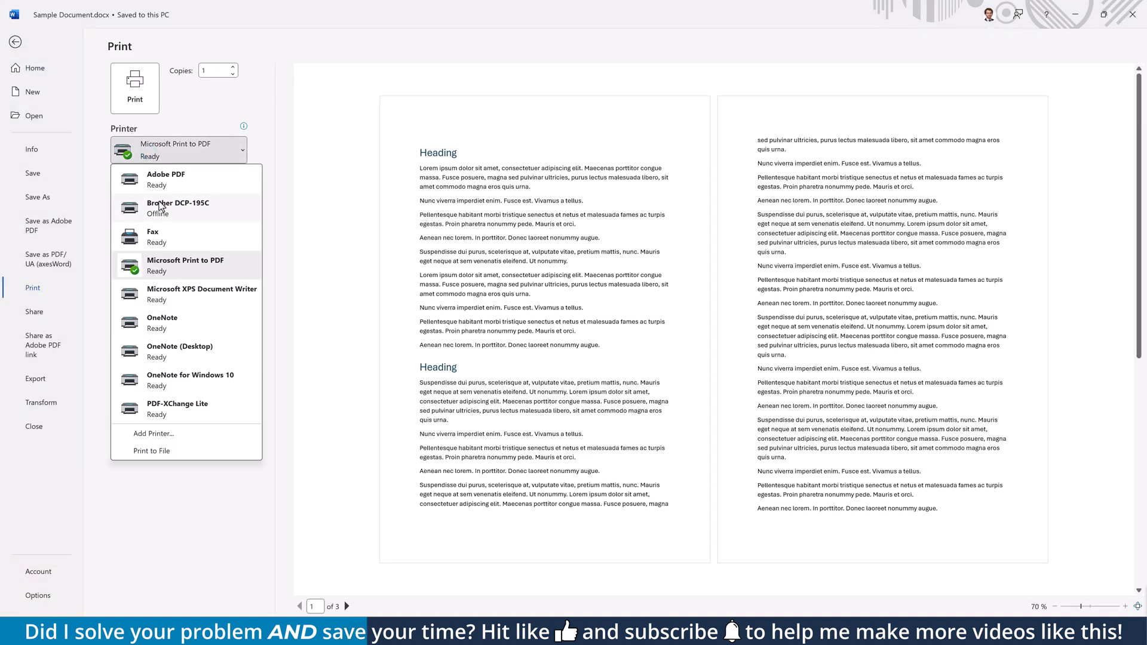
{"action": "left_click", "coordinate": [185, 266]}
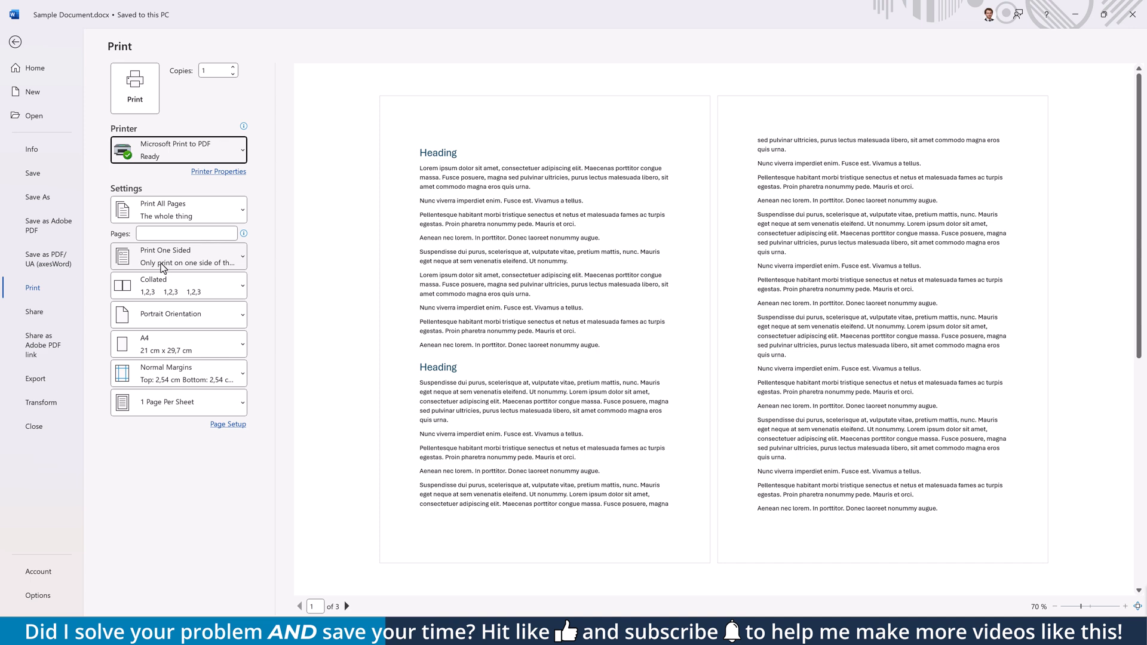
{"action": "left_click", "coordinate": [136, 88]}
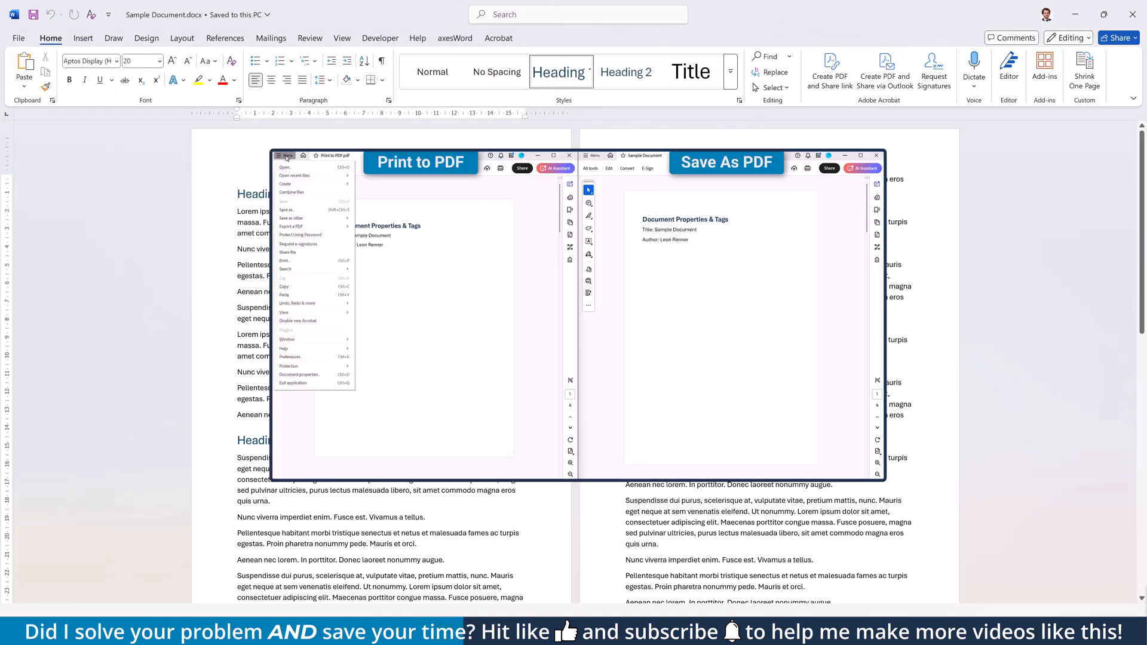
{"action": "left_click", "coordinate": [299, 374]}
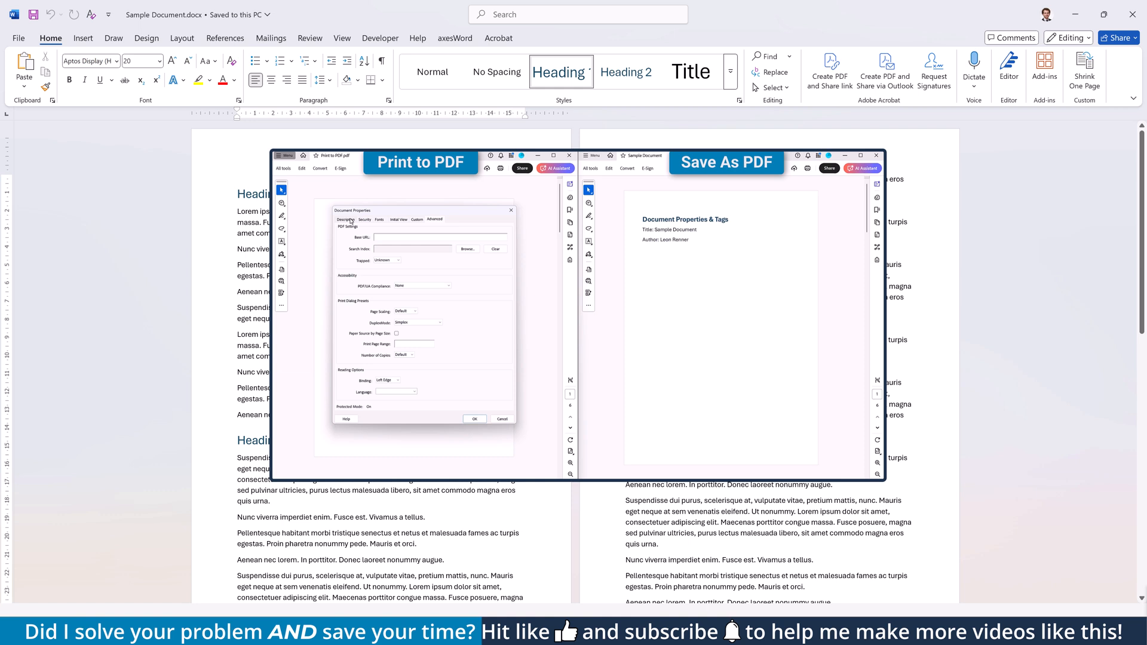
{"action": "left_click", "coordinate": [347, 220]}
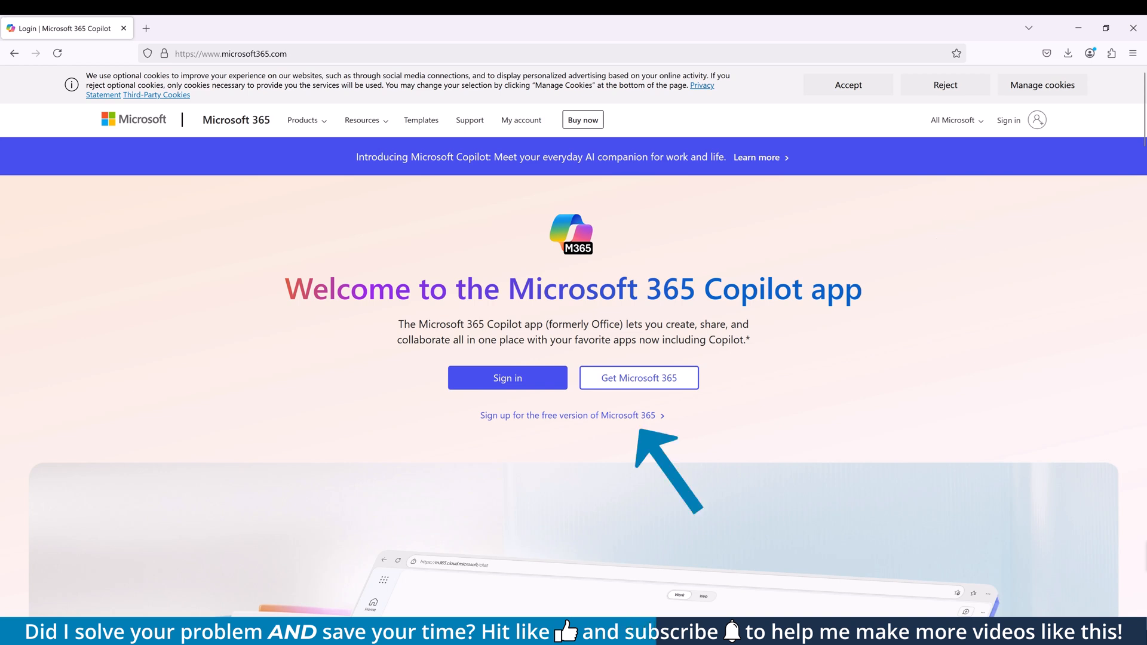
Sign in to Microsoft 365 and upload Sample Document.docx into Word for the web.
{"action": "left_click", "coordinate": [507, 377]}
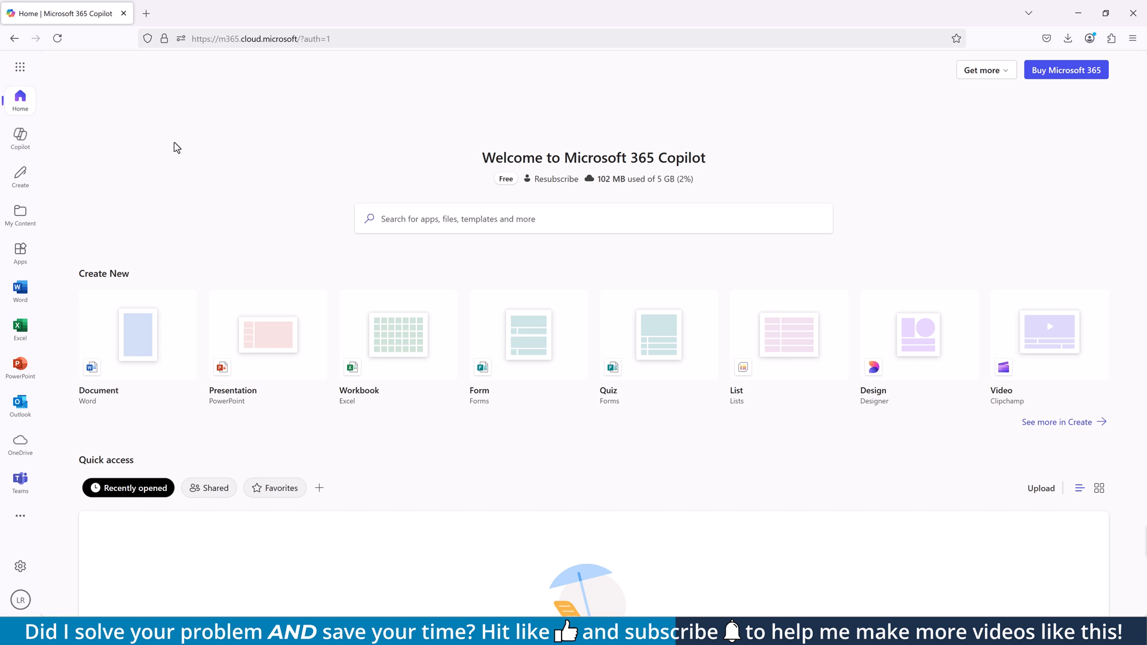
{"action": "left_click", "coordinate": [20, 289]}
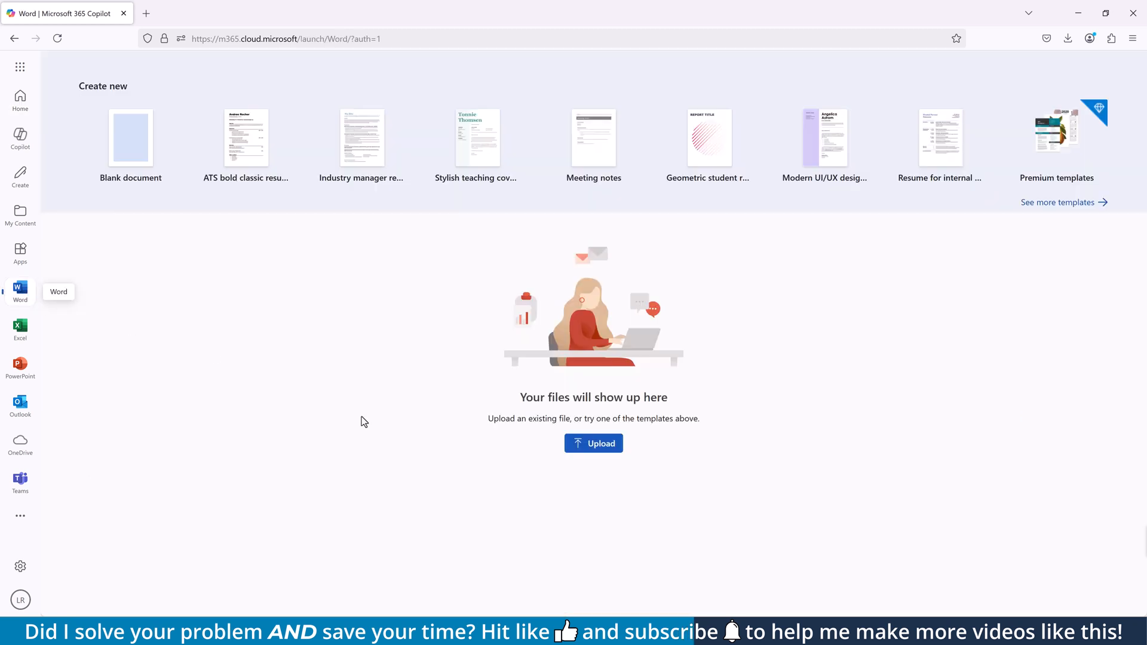
{"action": "left_click", "coordinate": [594, 444]}
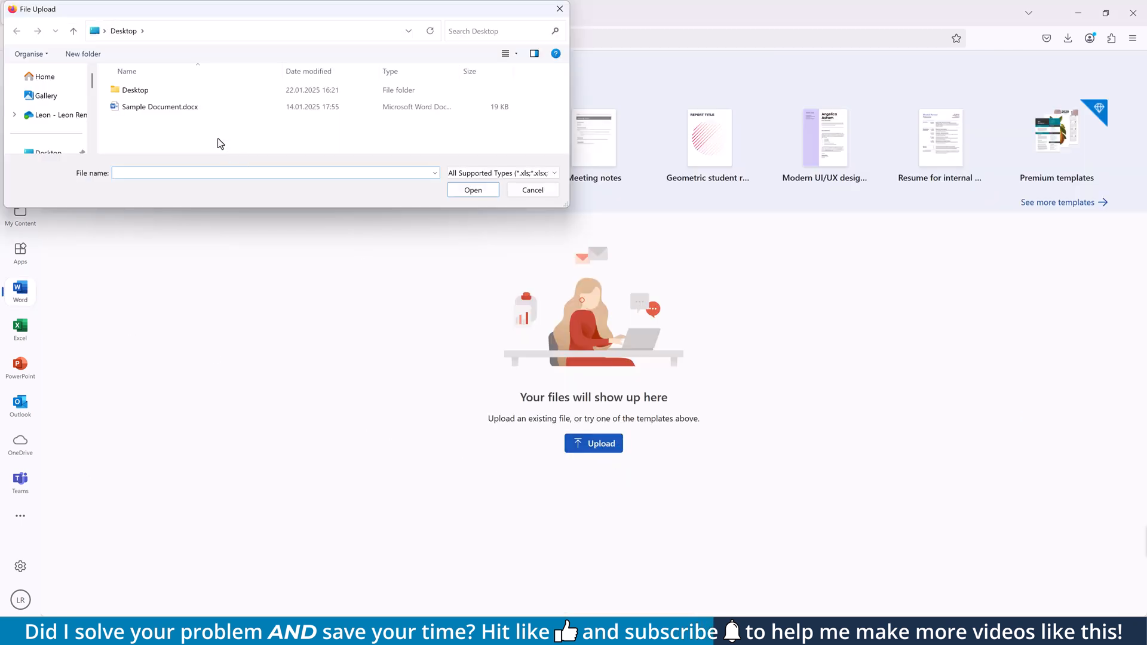
{"action": "left_click", "coordinate": [159, 106]}
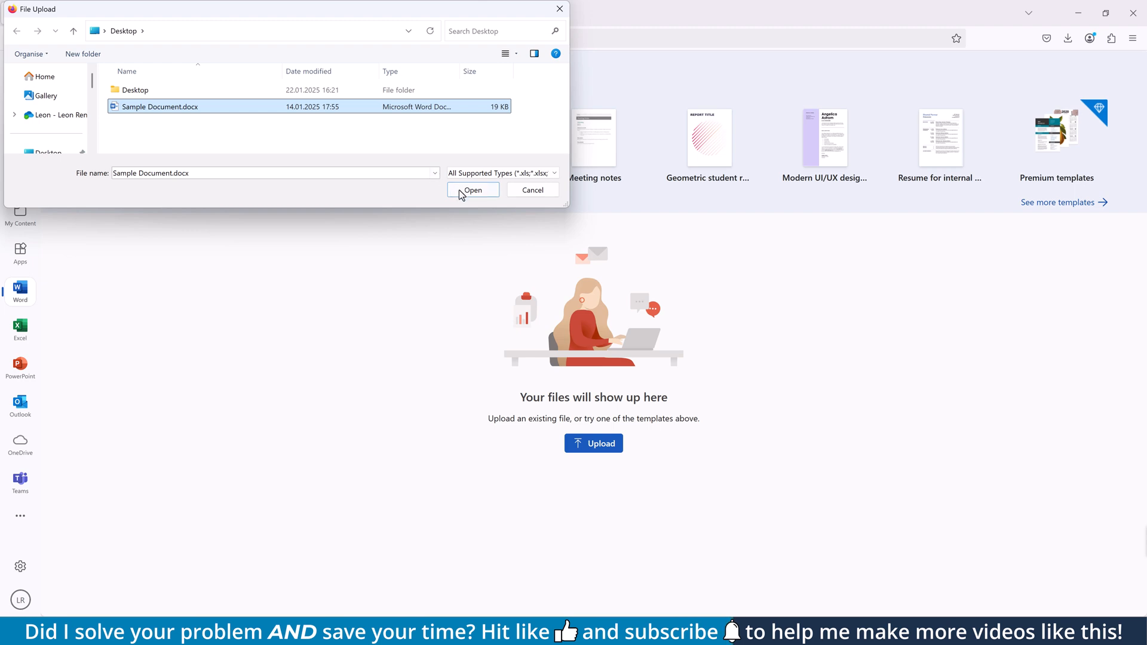
{"action": "left_click", "coordinate": [473, 190]}
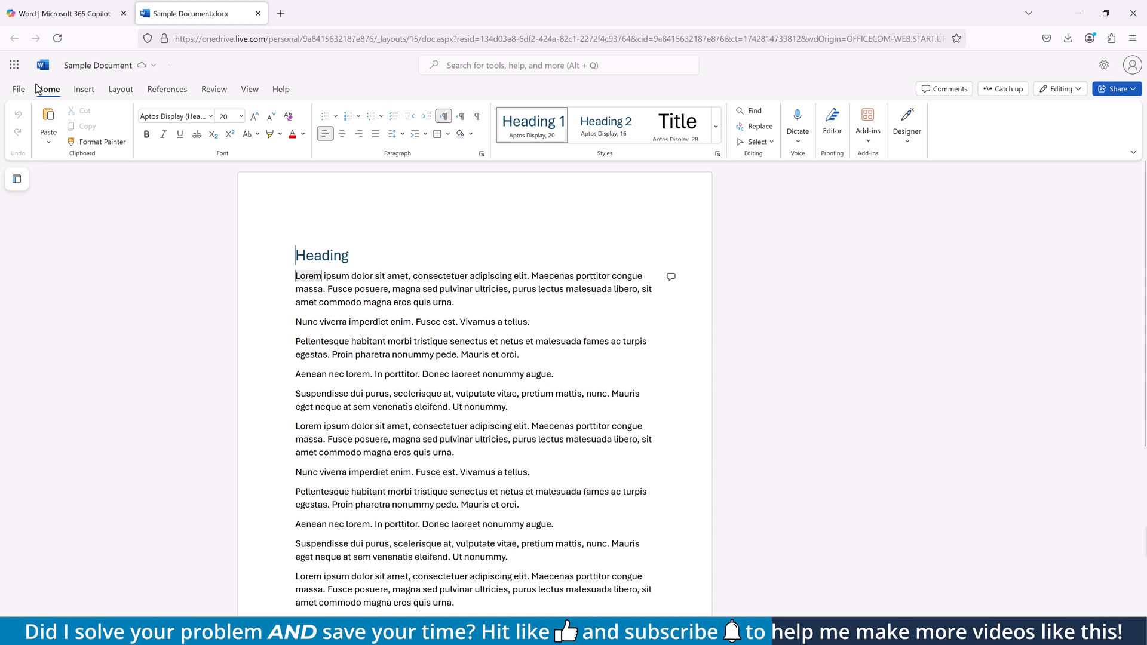
Download the document as a PDF from Word Online and enter ilovepdf.com in a new tab.
{"action": "left_click", "coordinate": [18, 88]}
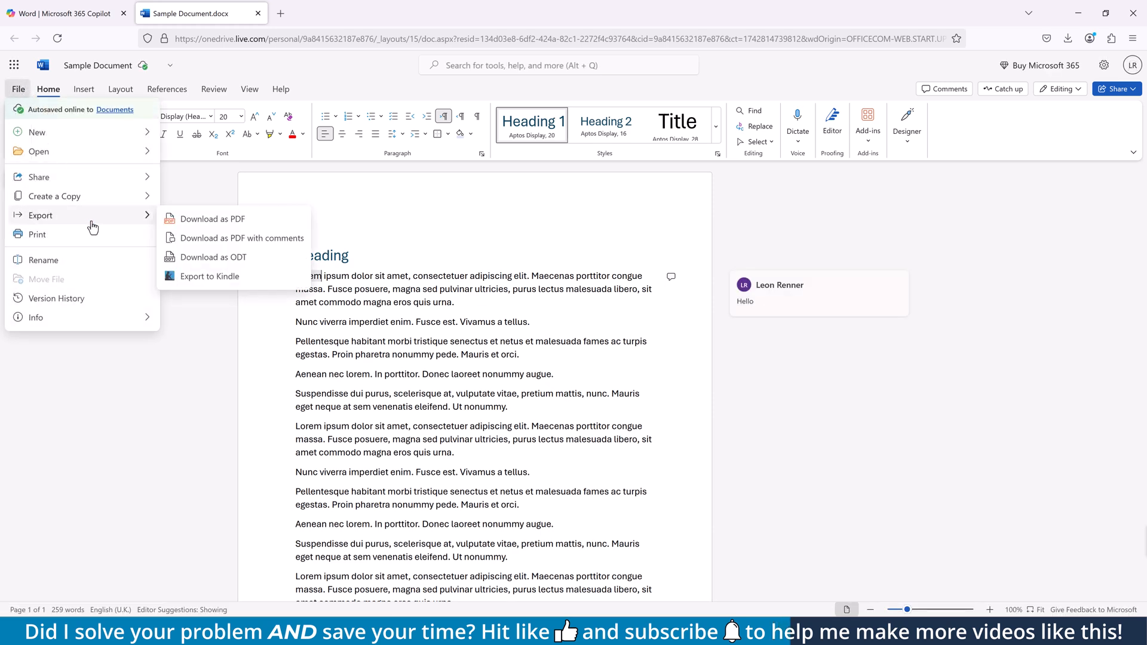
{"action": "left_click", "coordinate": [217, 218]}
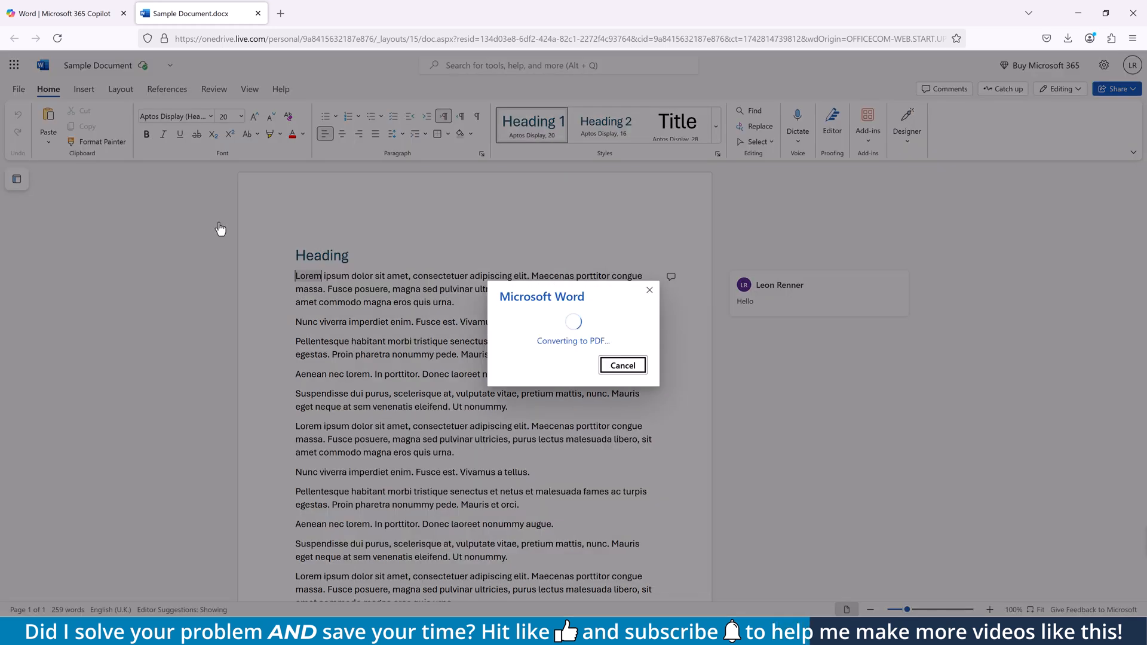
{"action": "left_click", "coordinate": [621, 365]}
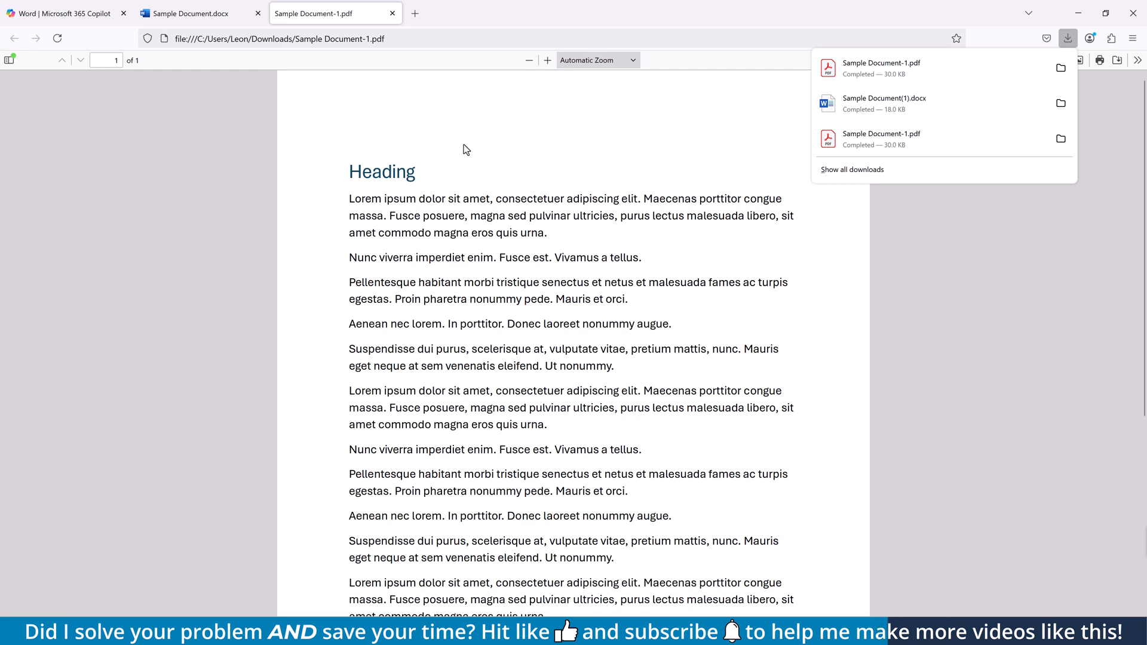
{"action": "type", "text": "ilovepdf.com"}
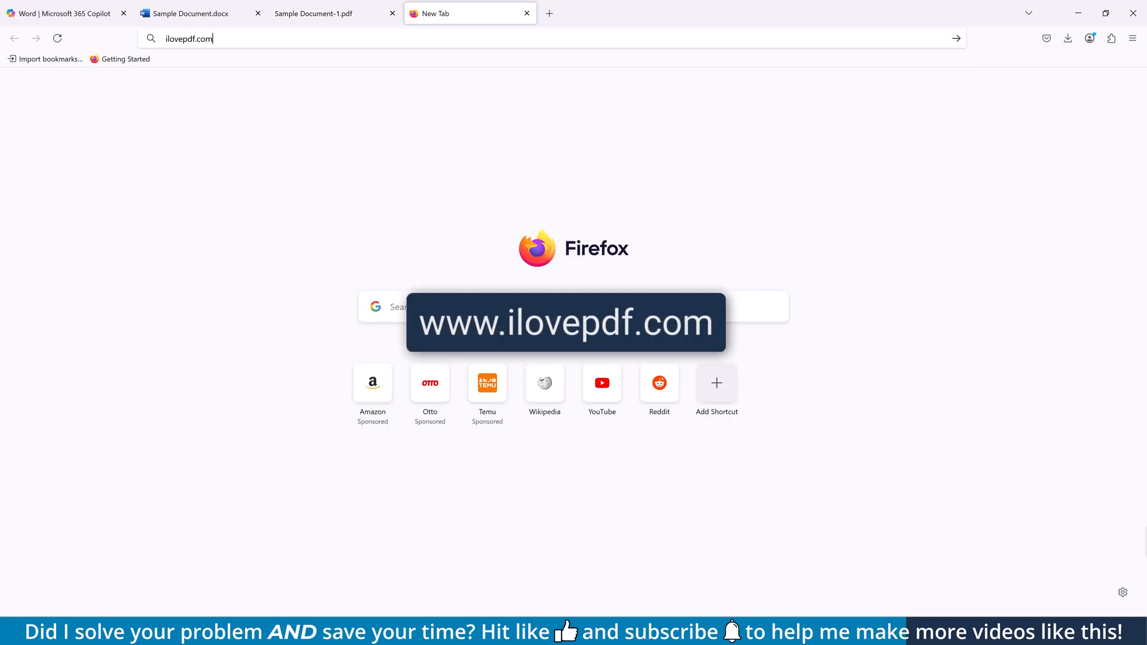
Load iLovePDF and convert the uploaded Sample Document.docx with the WORD to PDF tool.
{"action": "key", "text": "Enter"}
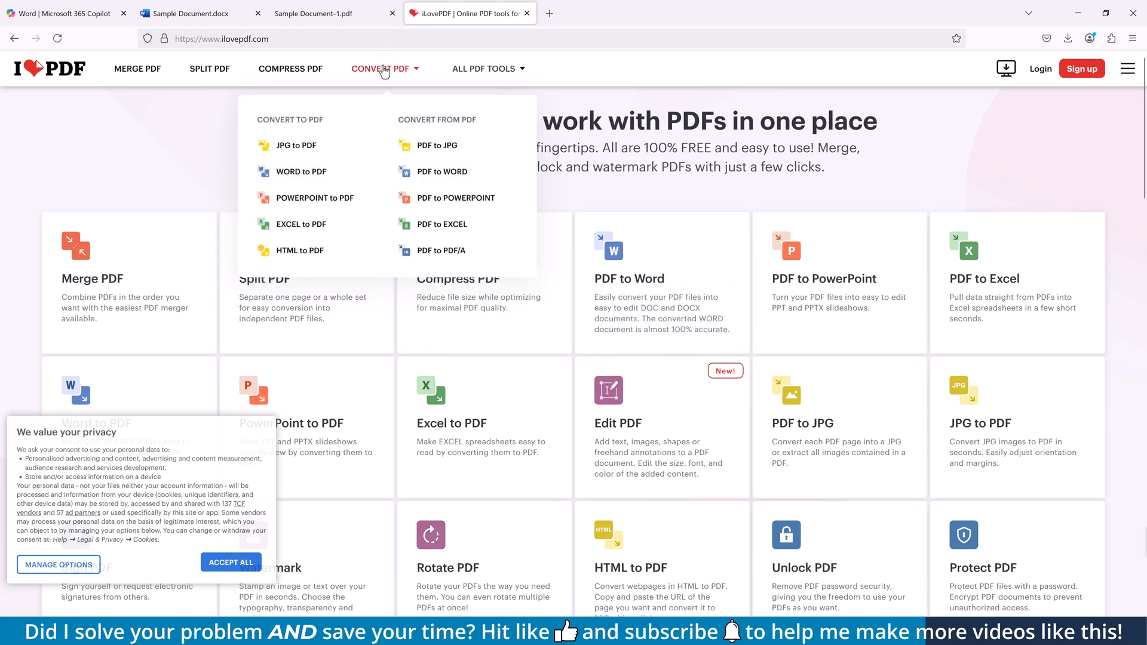
{"action": "left_click", "coordinate": [300, 171]}
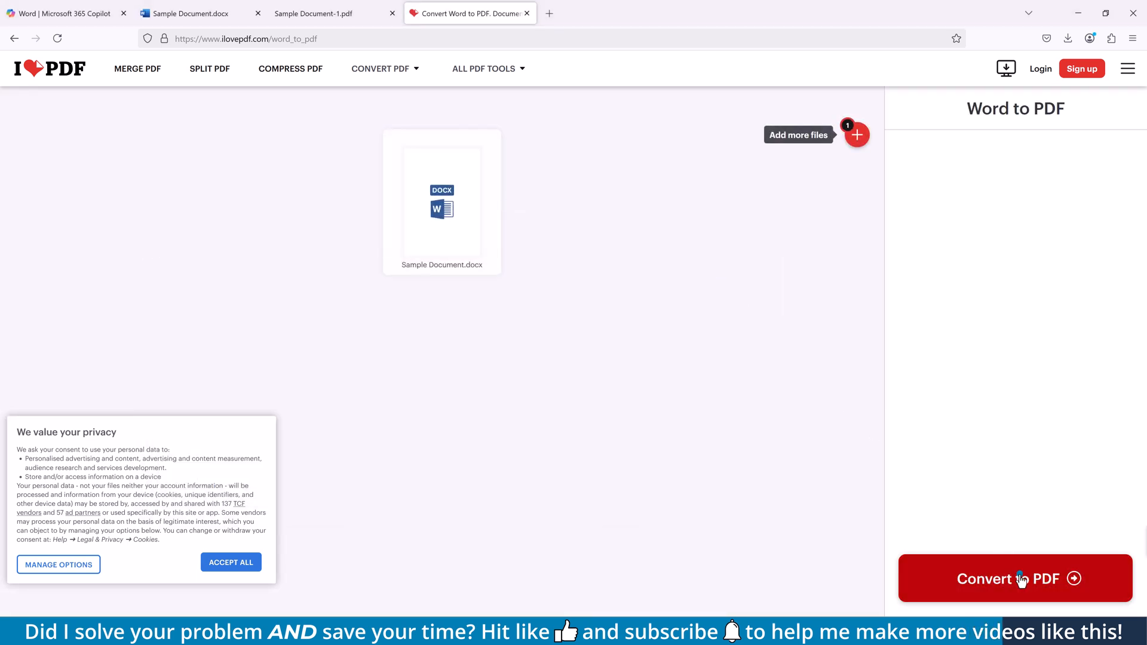
{"action": "left_click", "coordinate": [1015, 578]}
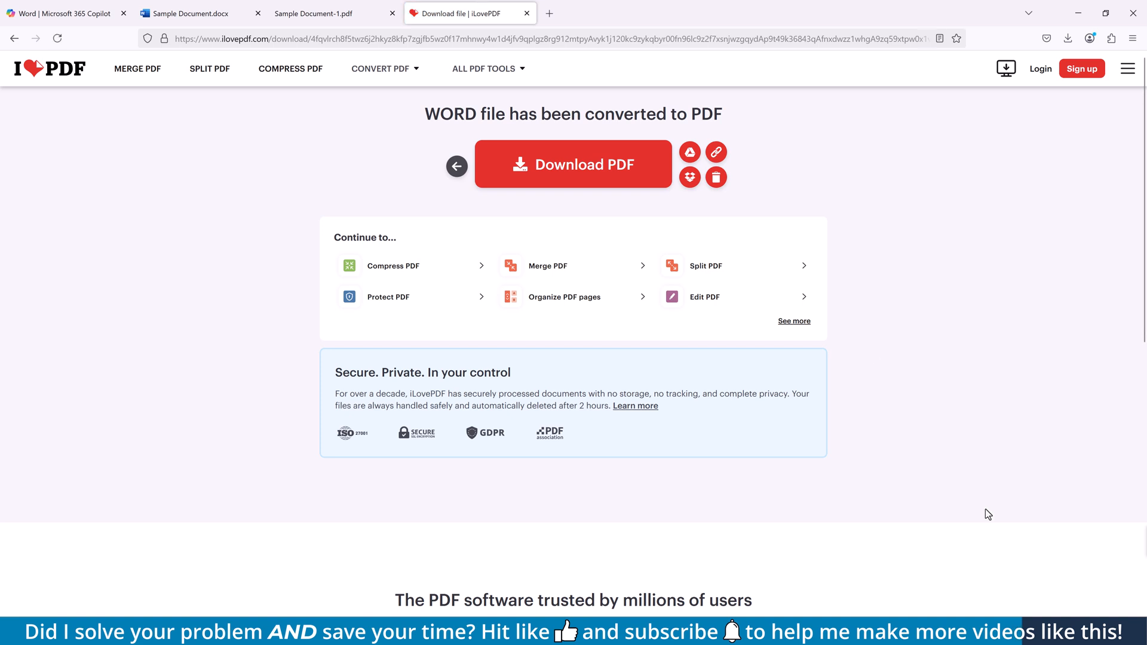